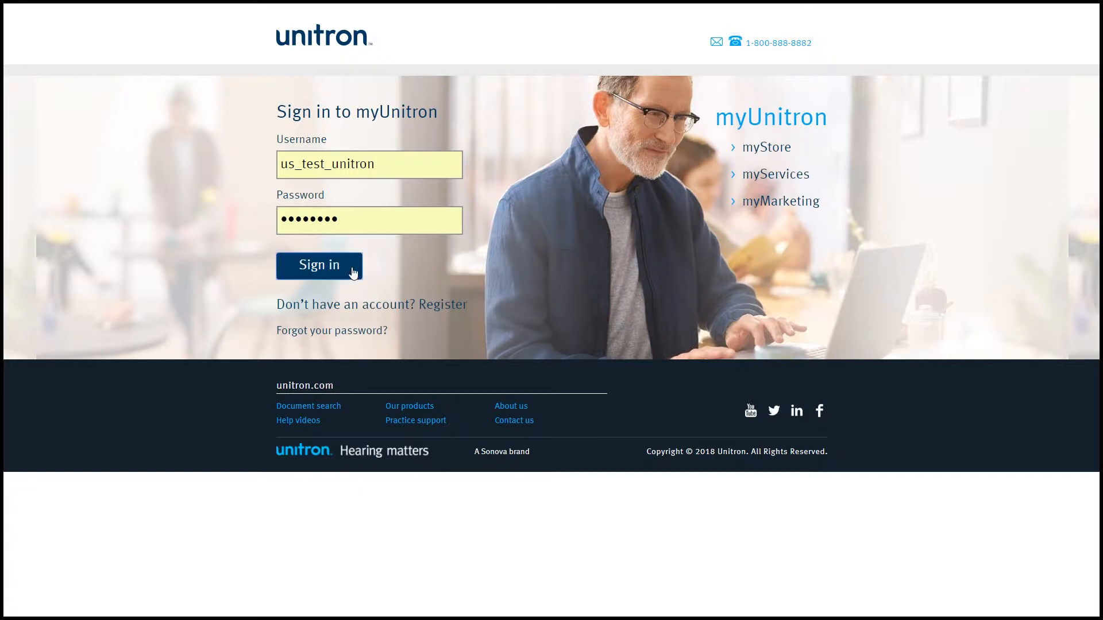
Step: Sign in to myUnitron with the entered credentials to reach the myStore home page
click(319, 265)
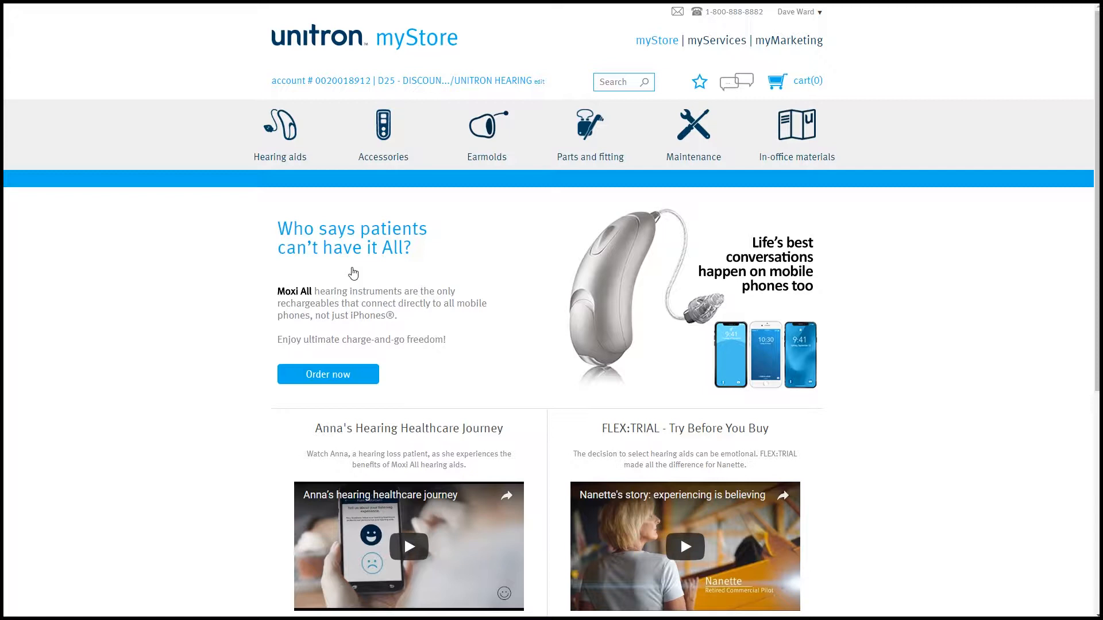
mouse_move(288, 161)
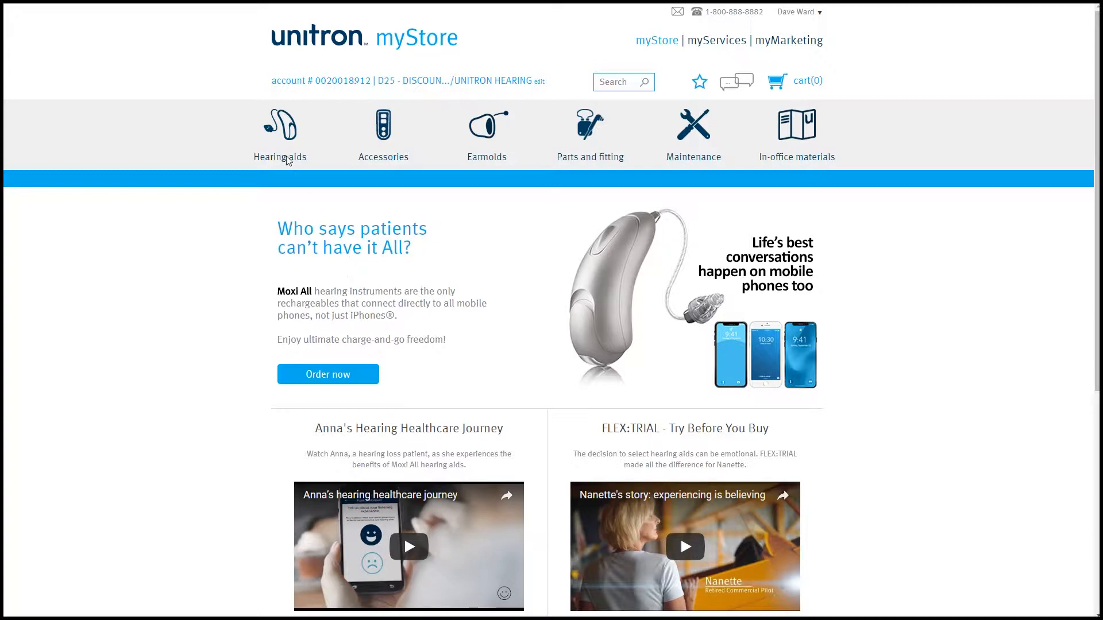
mouse_move(284, 130)
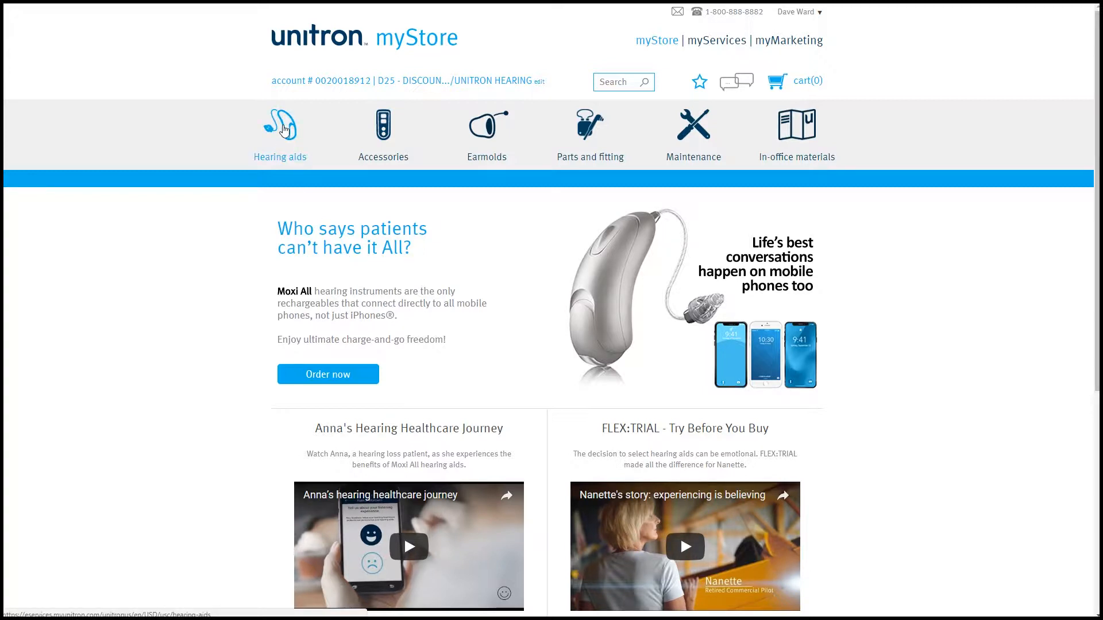
Step: Browse hearing aids and set the account's pricing program to D25 - Discount 25%
click(280, 125)
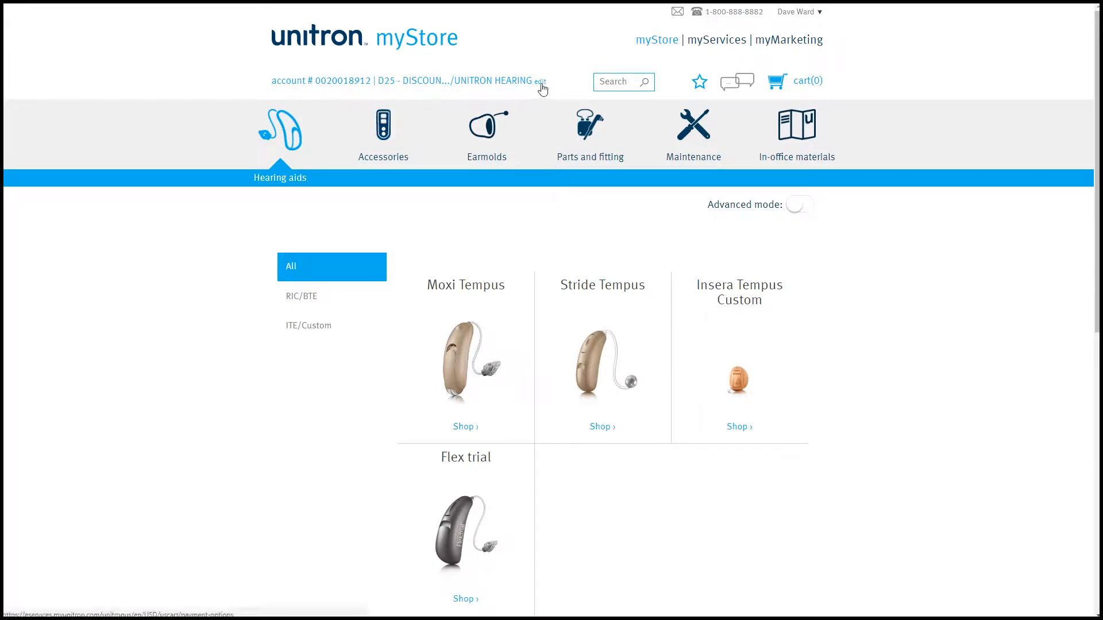
click(540, 81)
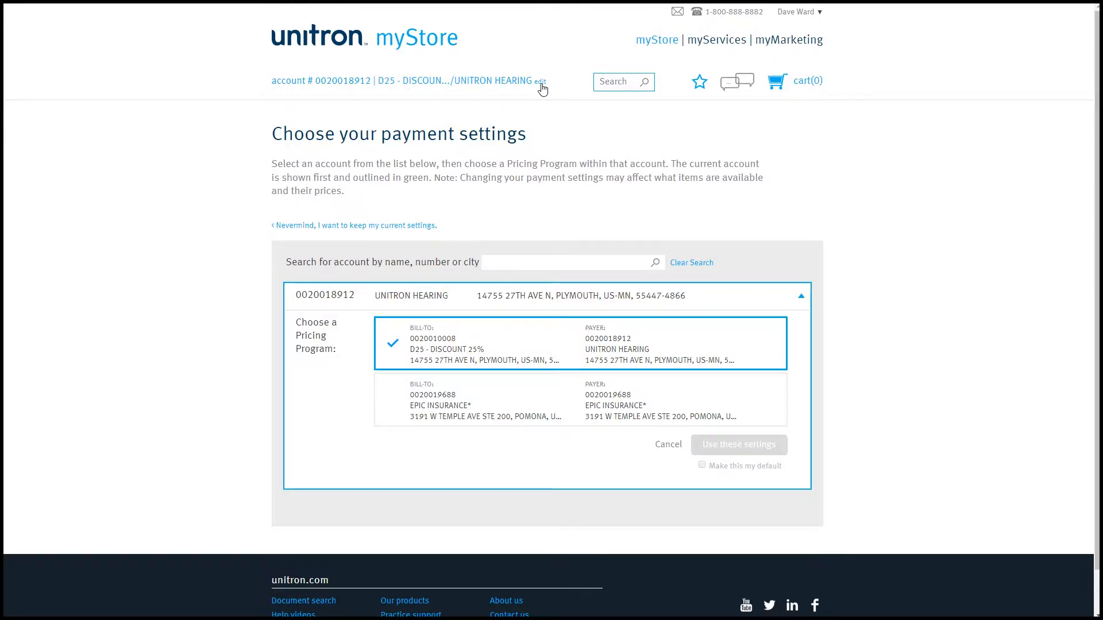
mouse_move(544, 101)
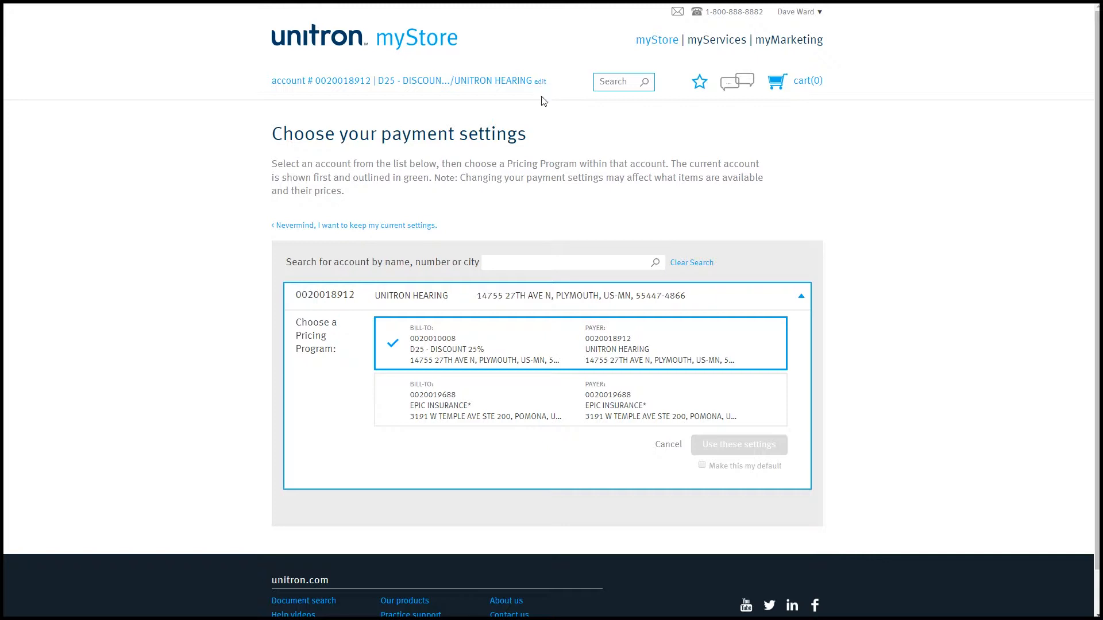
click(578, 405)
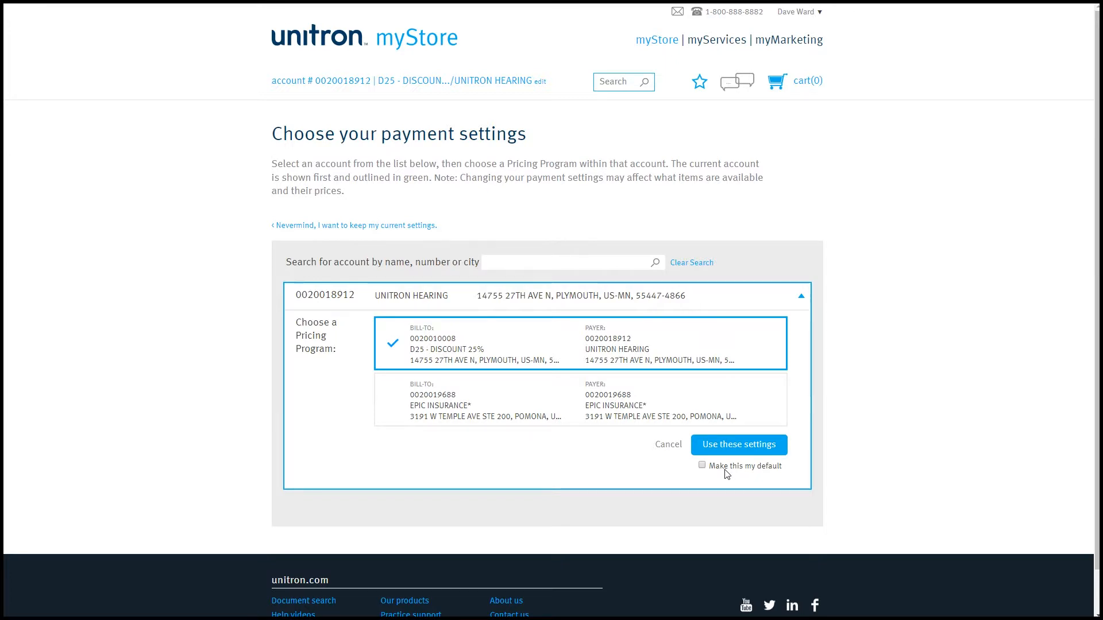
mouse_move(393, 228)
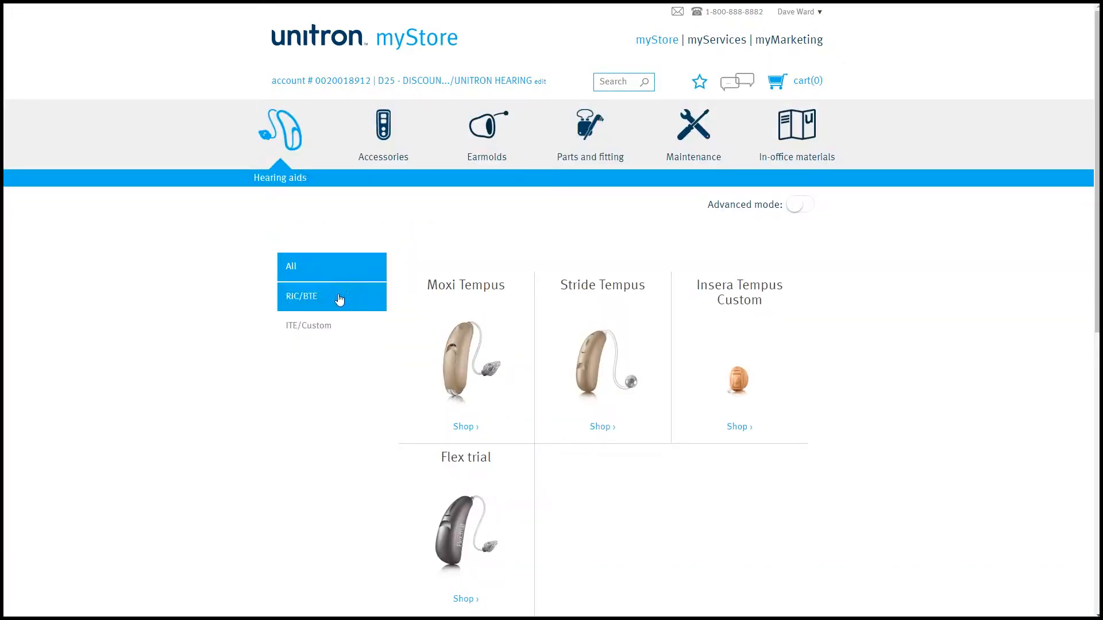
Step: Filter hearing aids to RIC/BTE and open the Moxi Tempus shop page
click(331, 295)
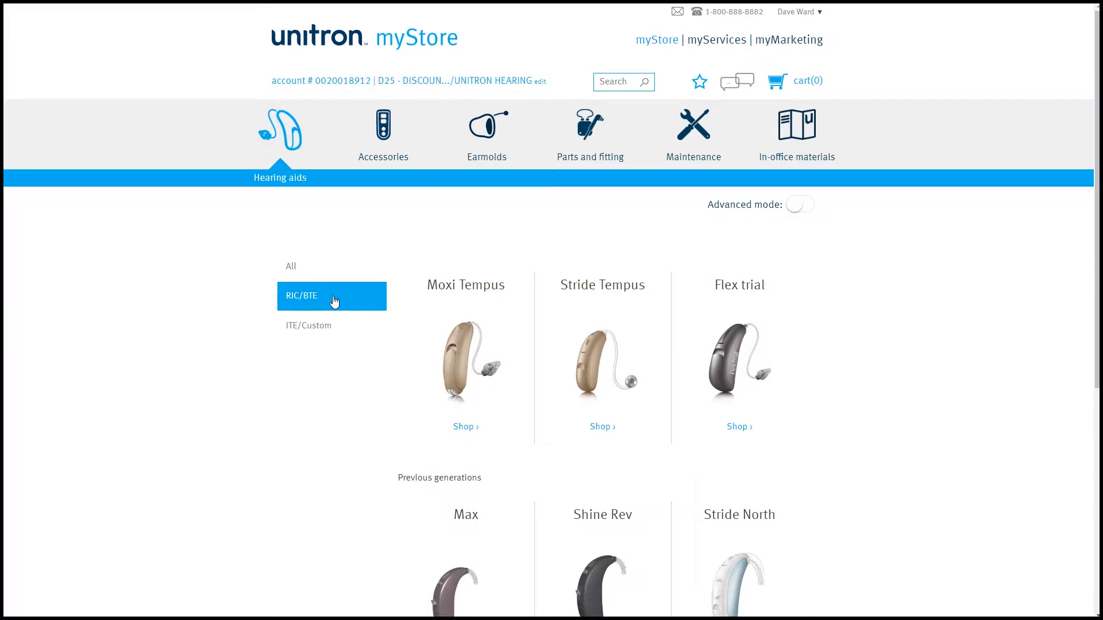
click(465, 426)
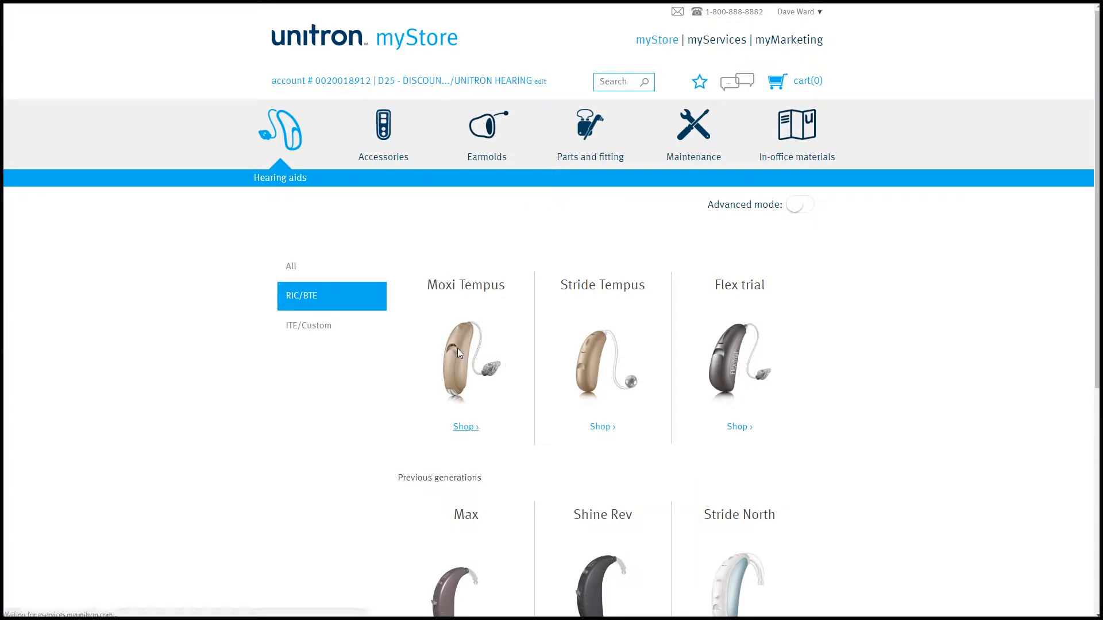
click(465, 427)
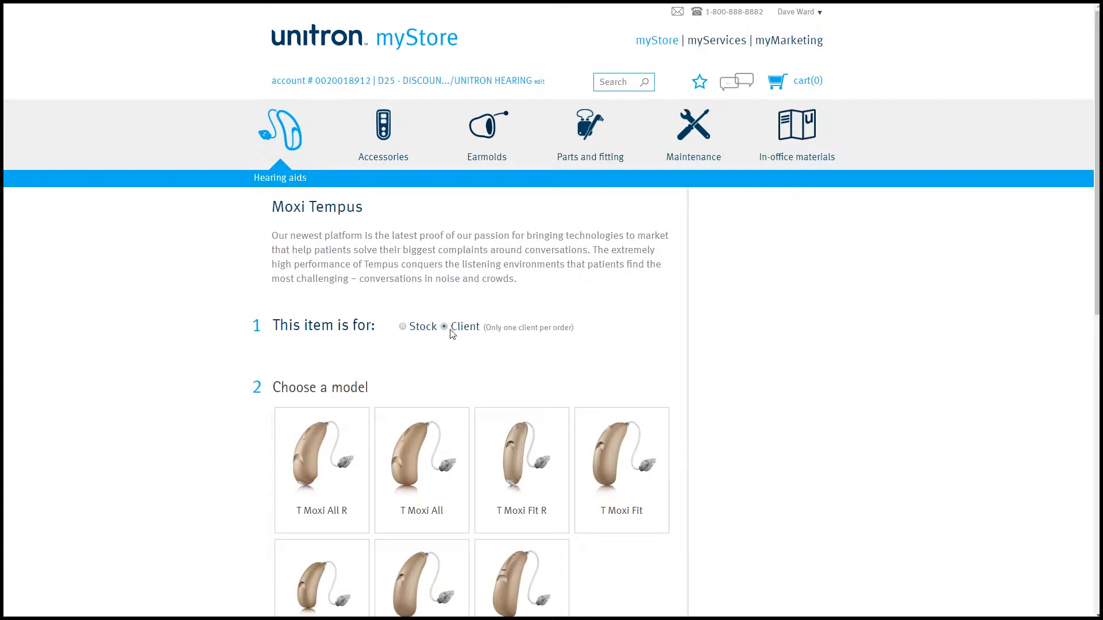
Step: Mark the order as for a client and choose the T Moxi All model
click(422, 460)
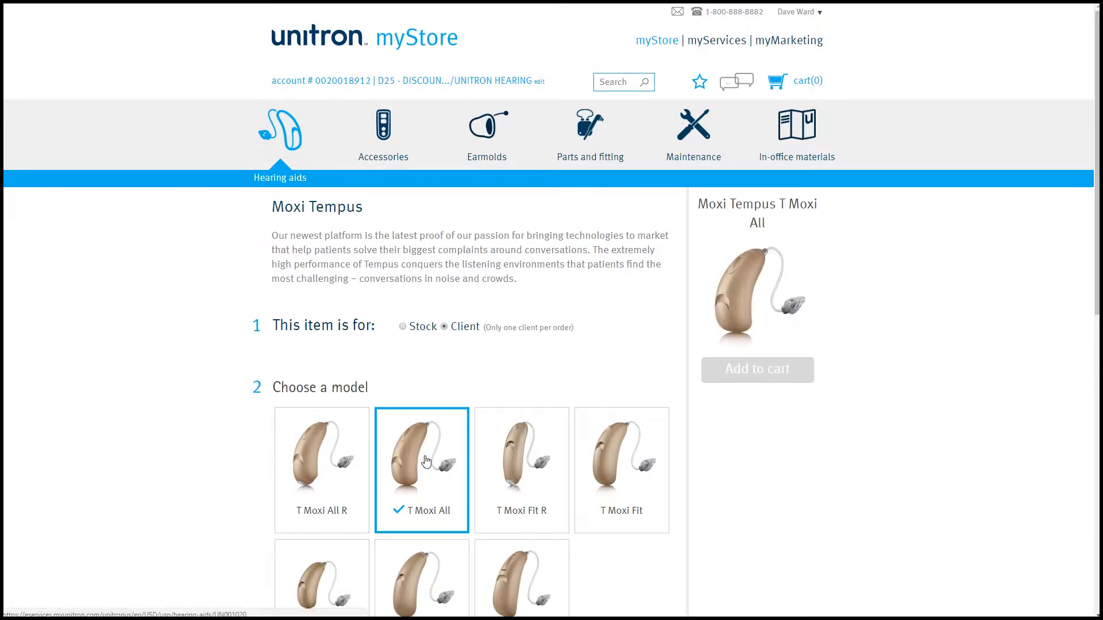
click(628, 369)
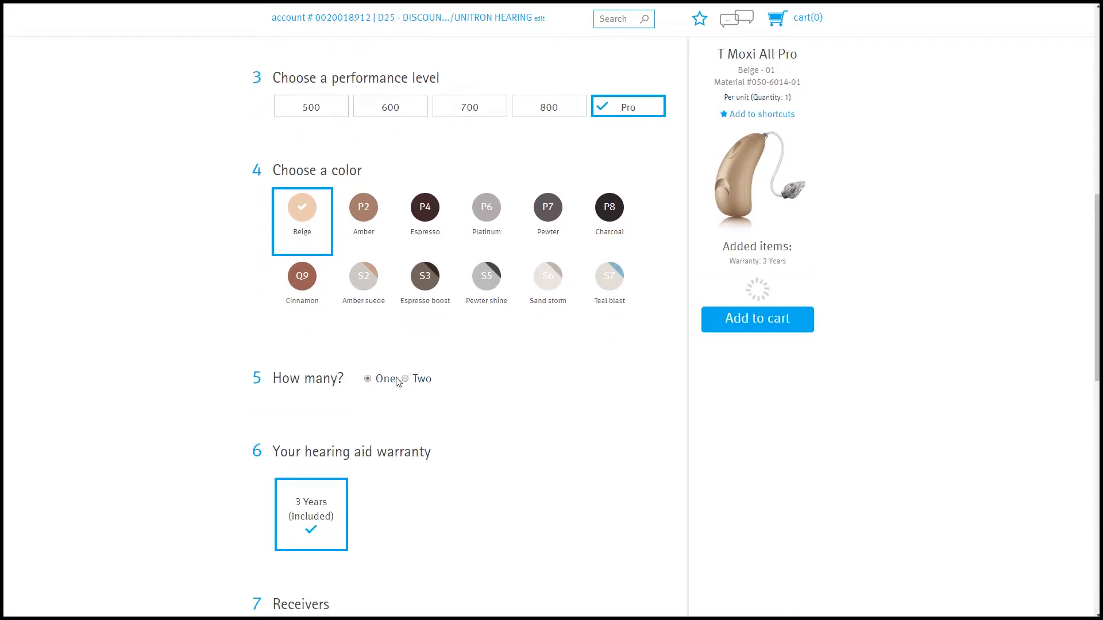
scroll(down, 3)
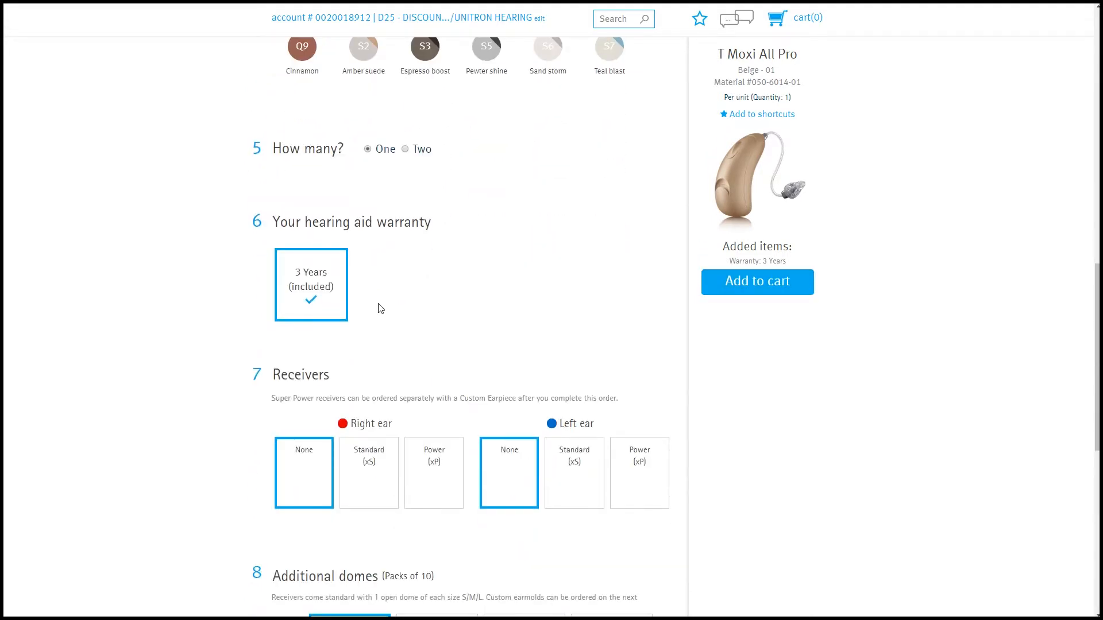
mouse_move(542, 269)
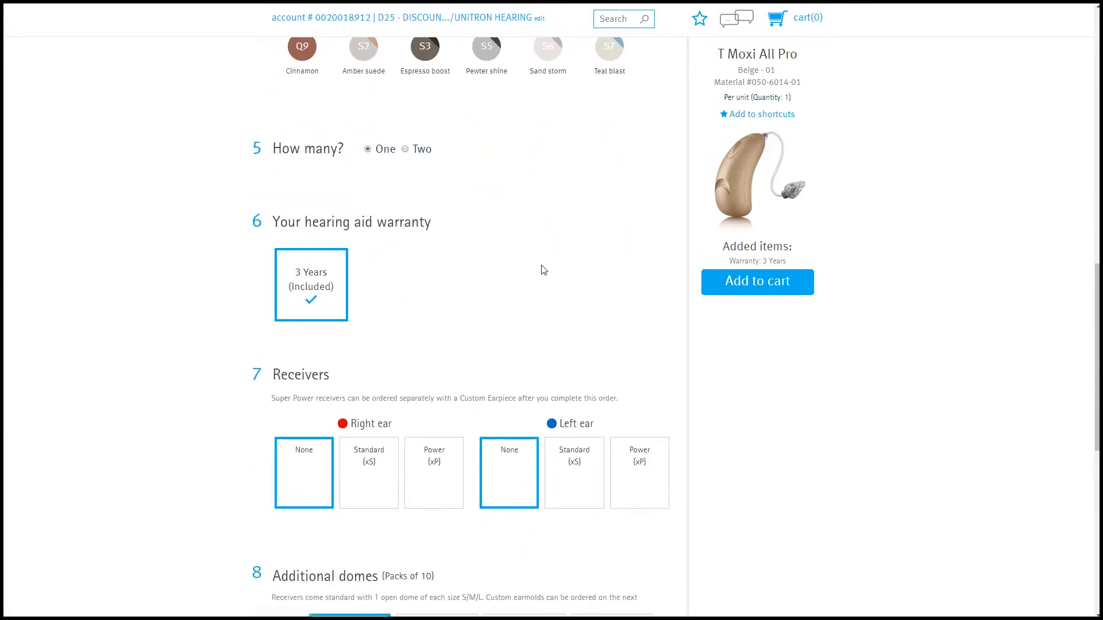
scroll(down, 3)
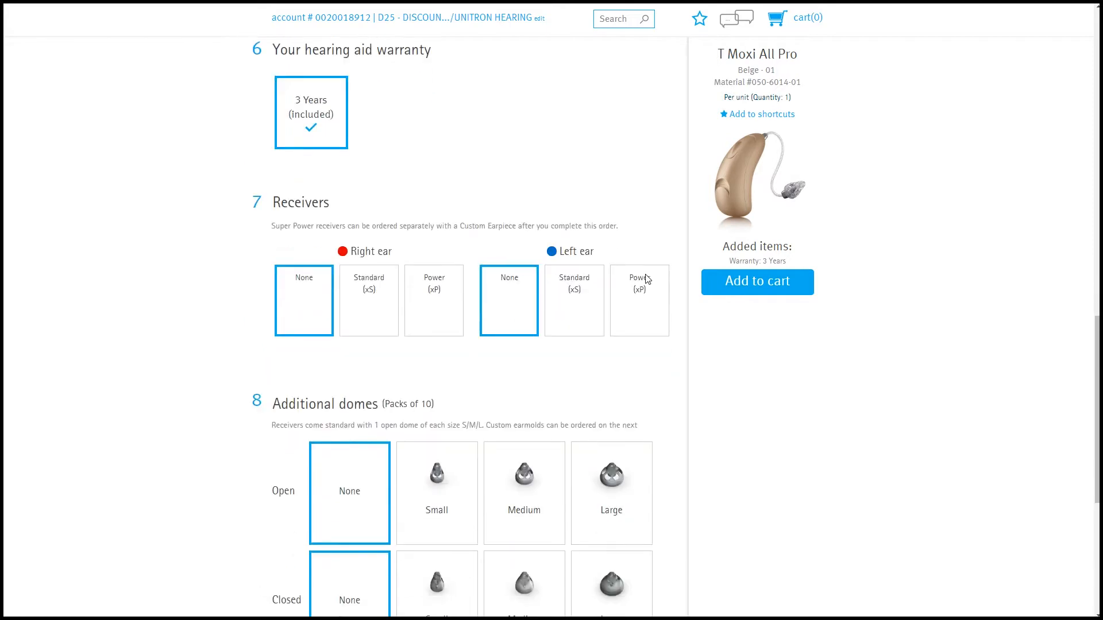
Step: Add a right-ear standard receiver, length 2, put the order in the cart, and open checkout
click(368, 301)
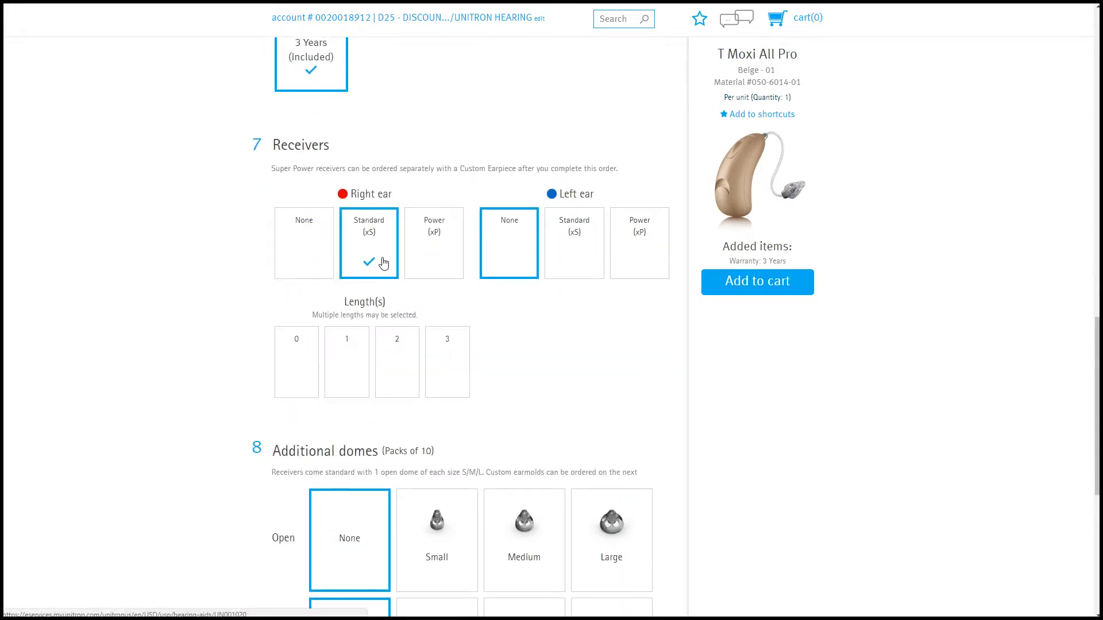
click(396, 362)
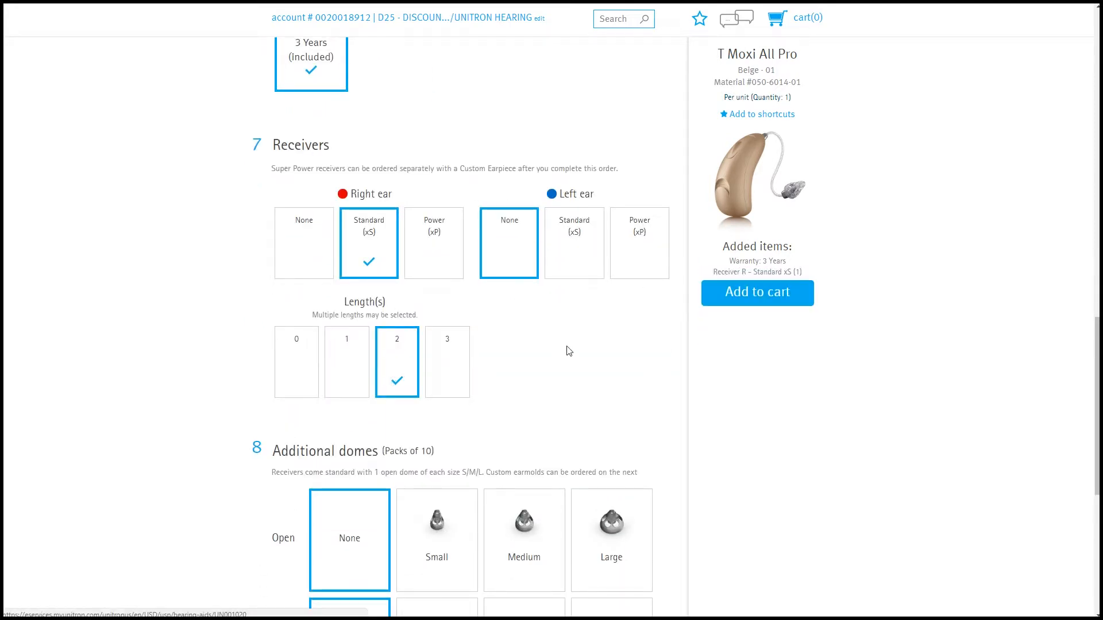
click(437, 253)
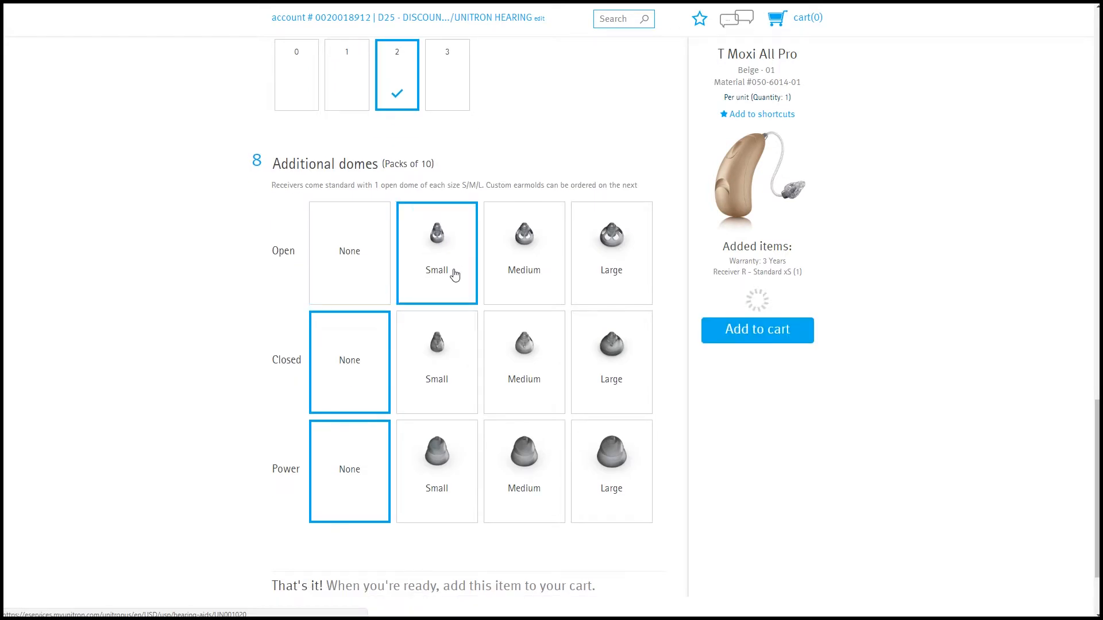
click(523, 253)
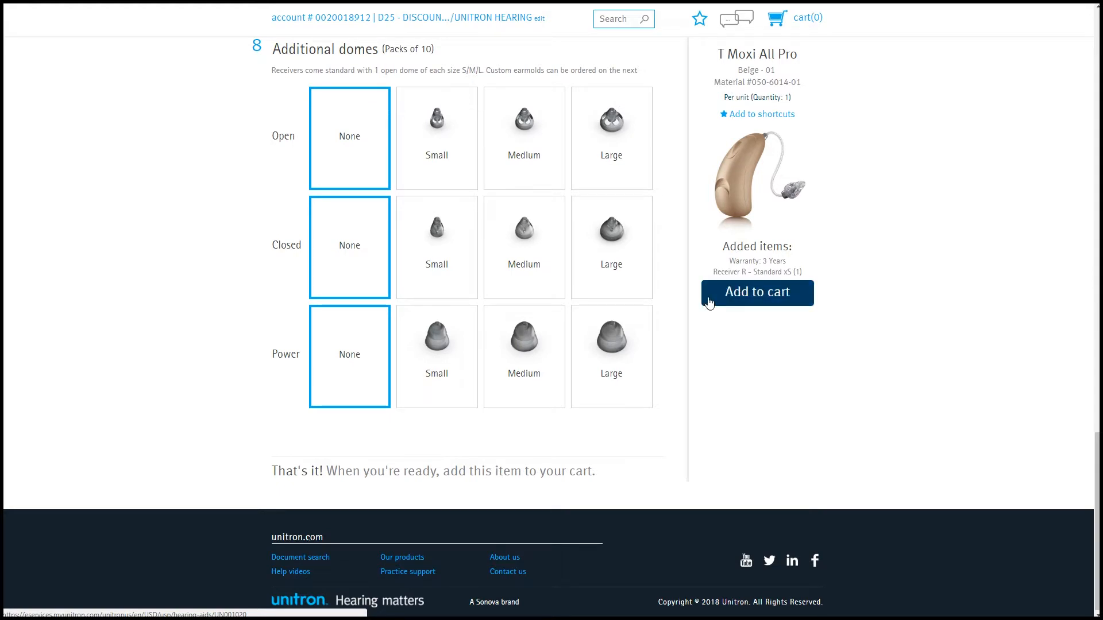
click(758, 292)
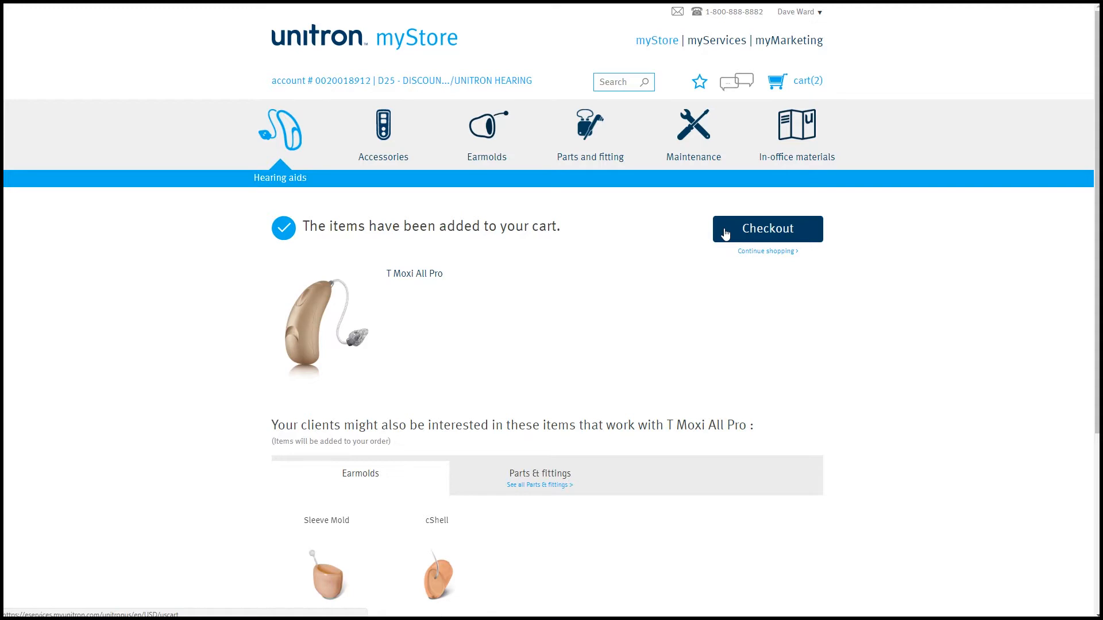
click(768, 229)
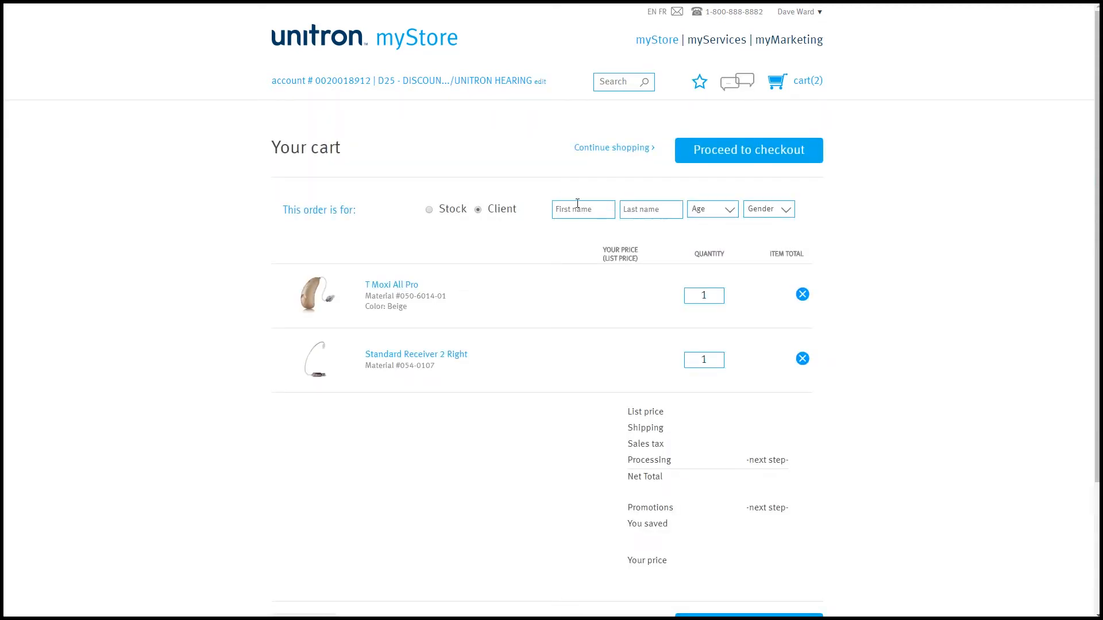
Step: Enter client name Joe Smith and review the hearing aid and receiver quantities
text(Joel)
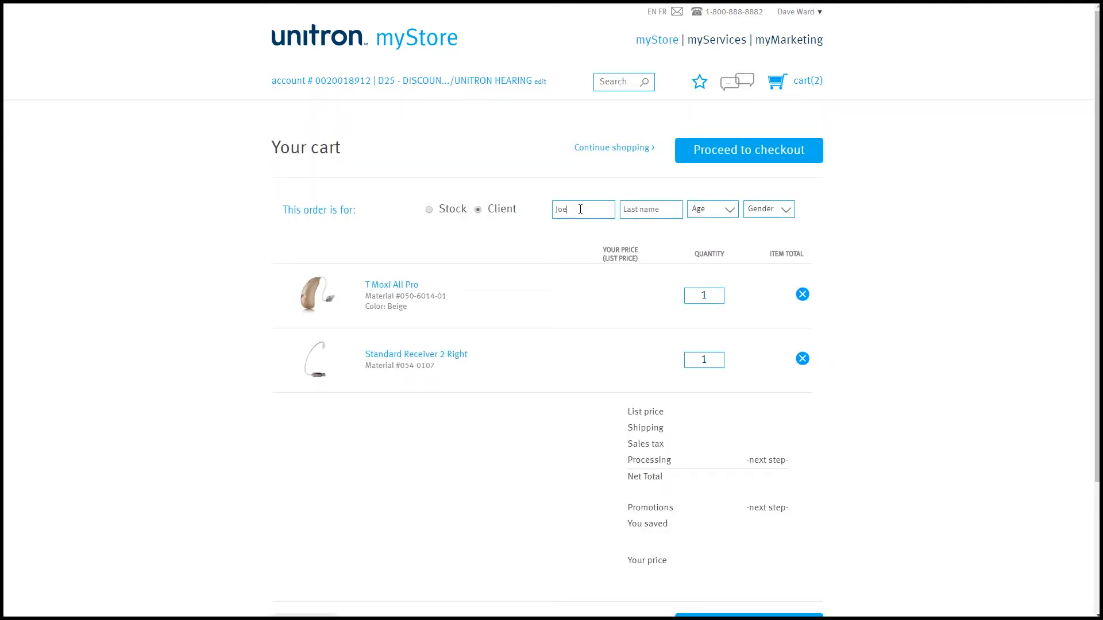
text(Smith)
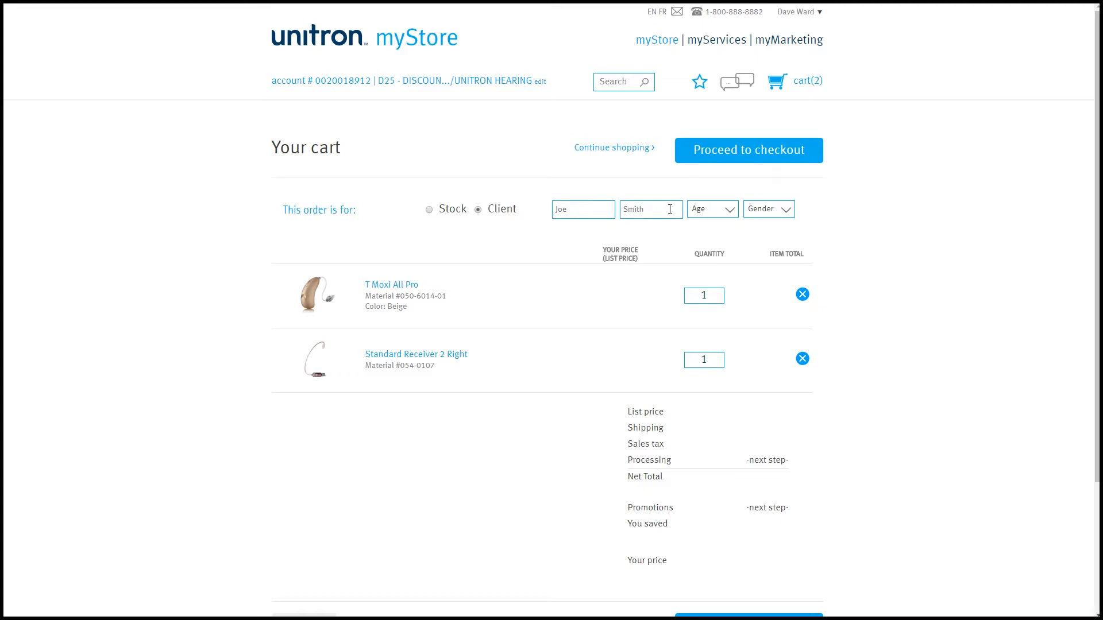
click(704, 296)
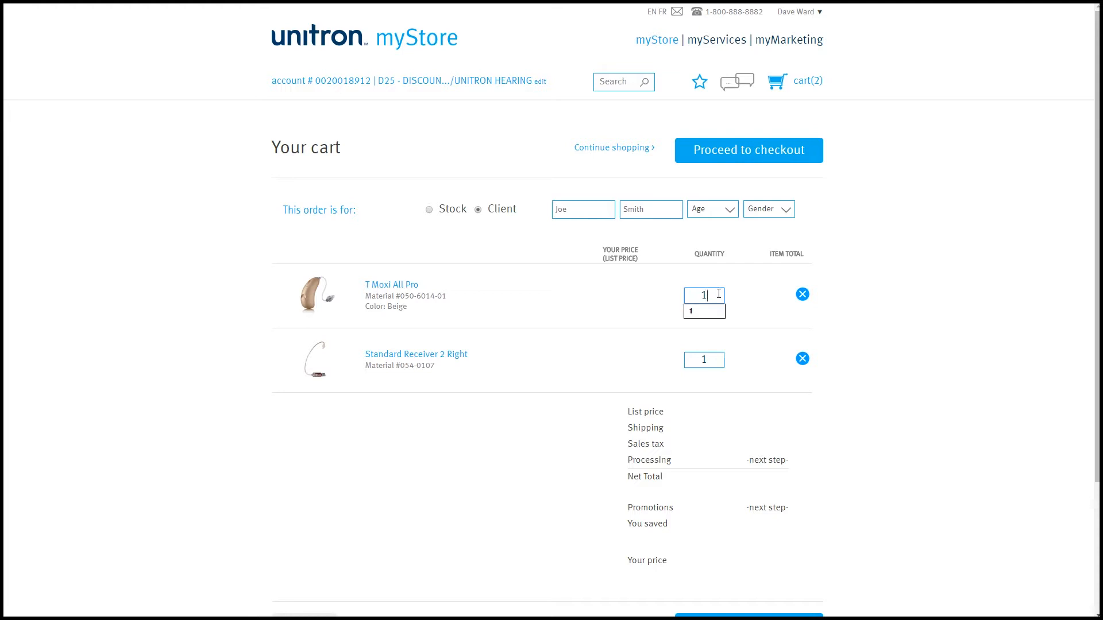
click(704, 359)
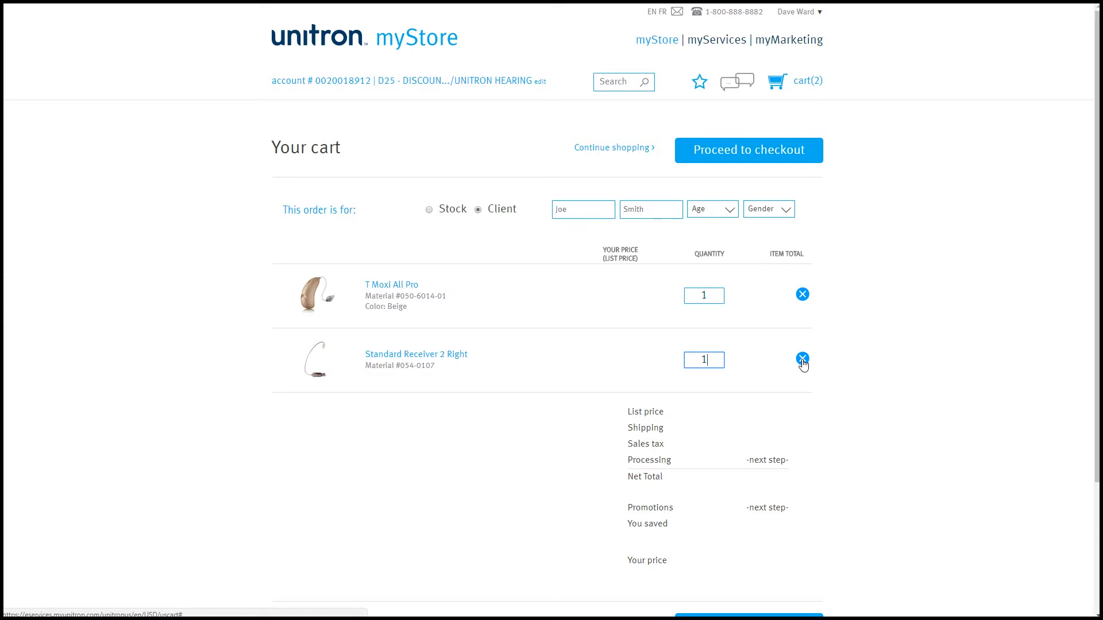
Step: Remove the Standard Receiver 2 Right from the cart and continue to checkout
click(802, 359)
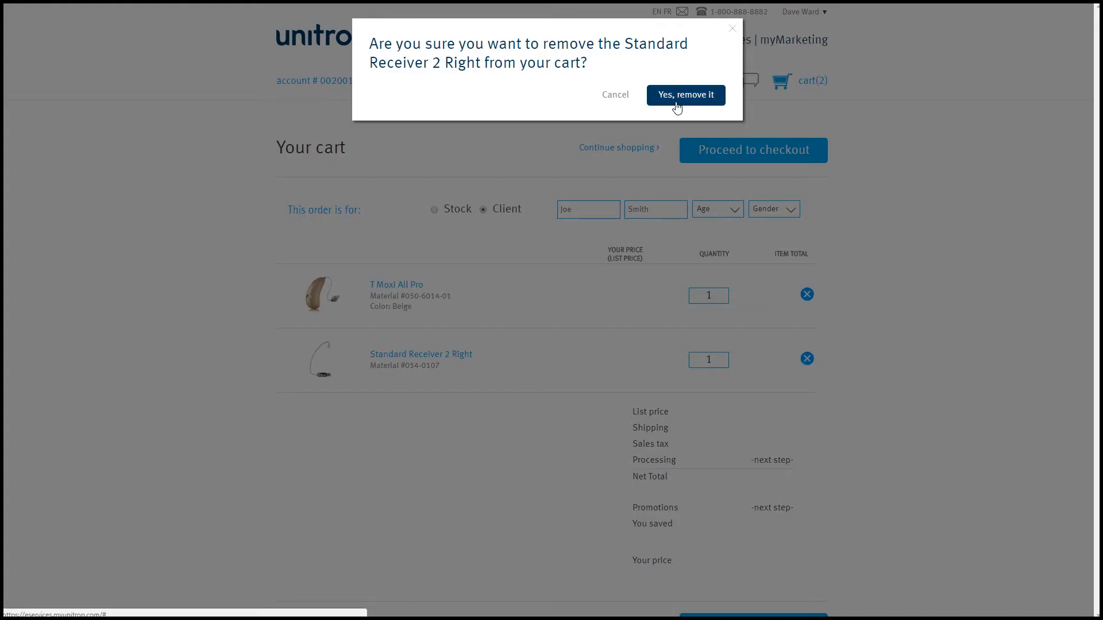
click(685, 94)
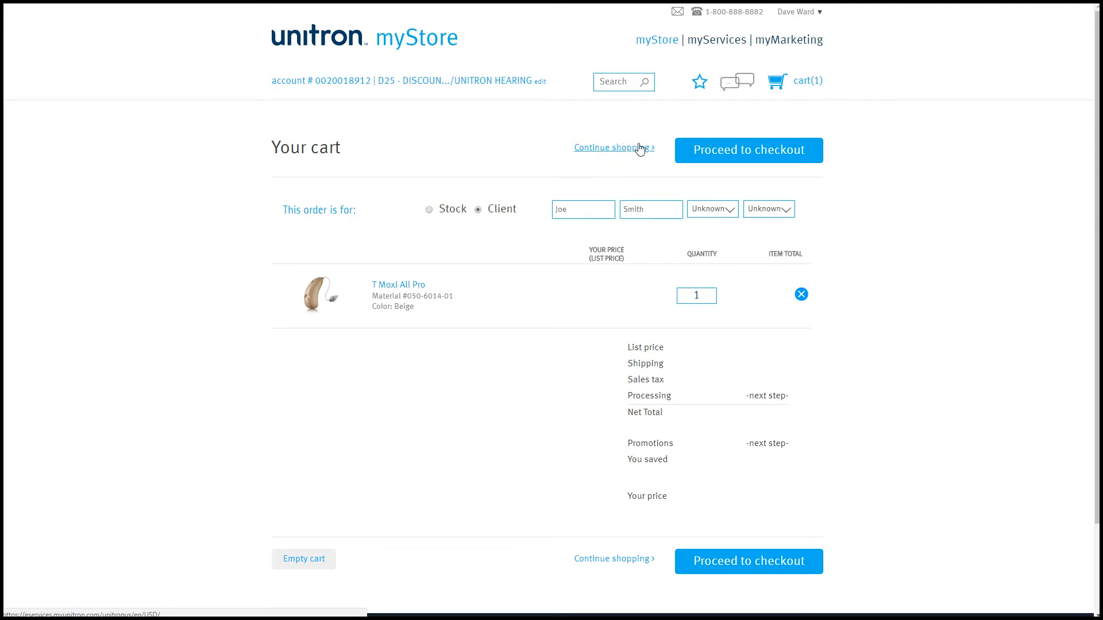
click(748, 150)
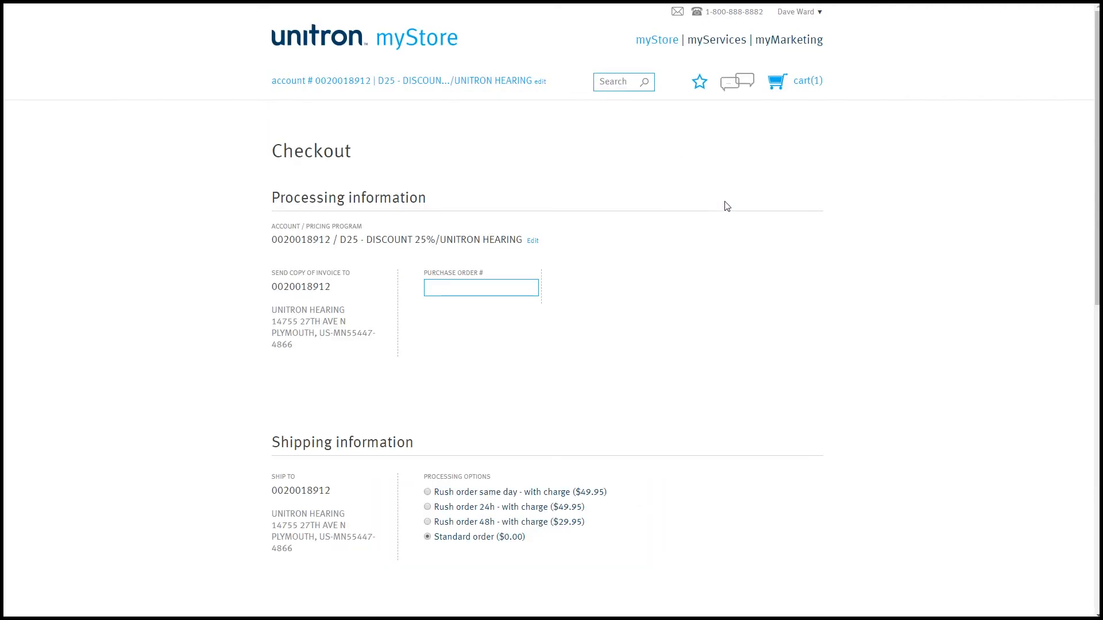
mouse_move(735, 220)
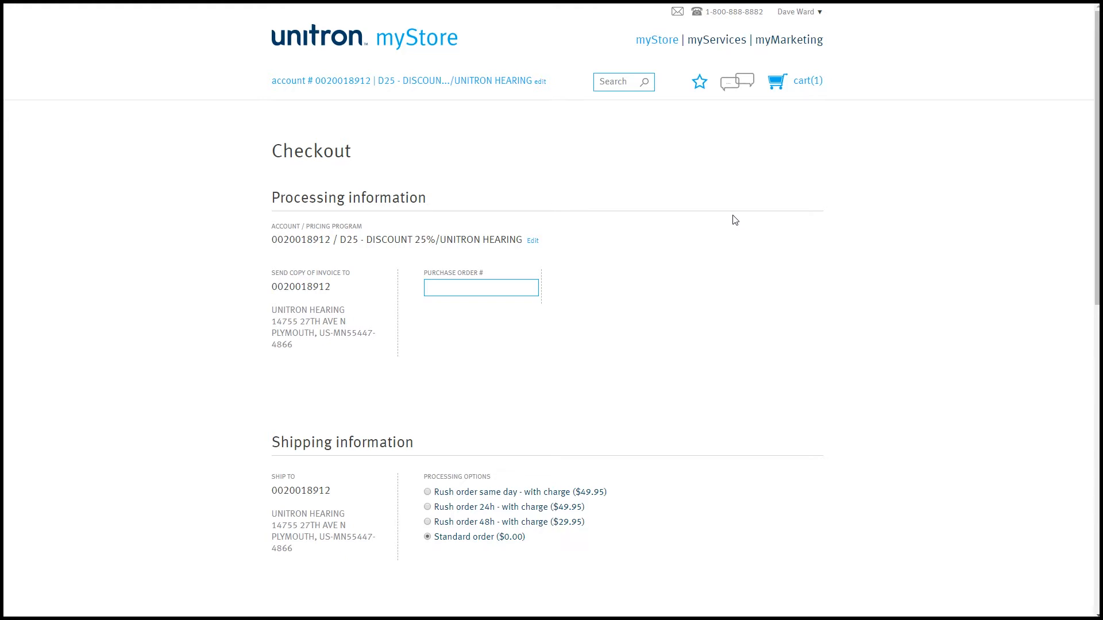
Step: Enter purchase order number 12345 and scroll down to the order summary
text(1)
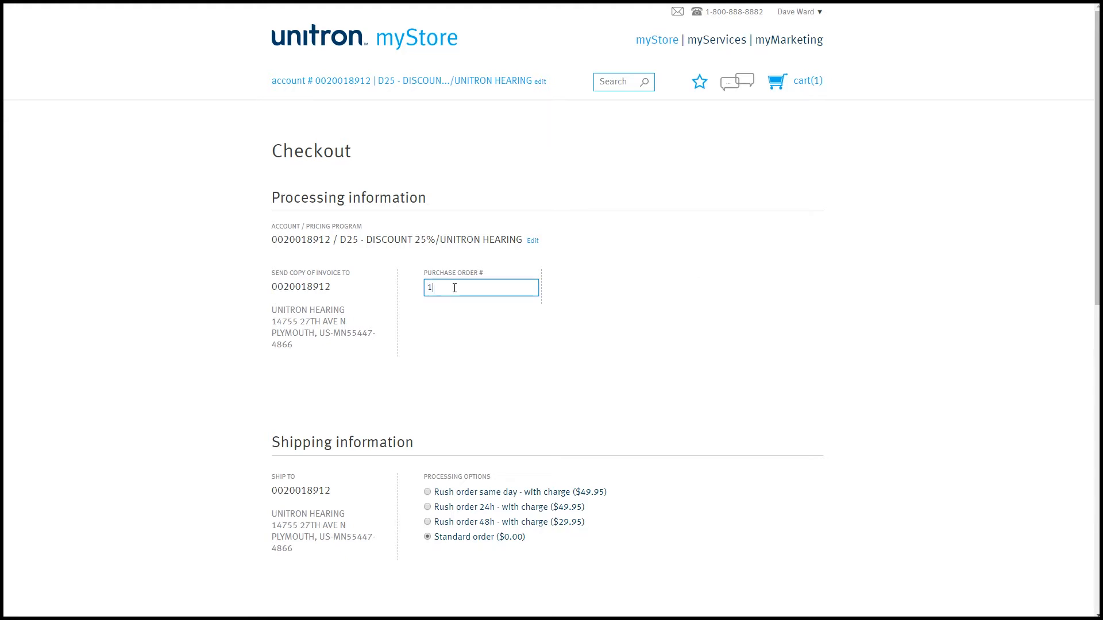
text(2345)
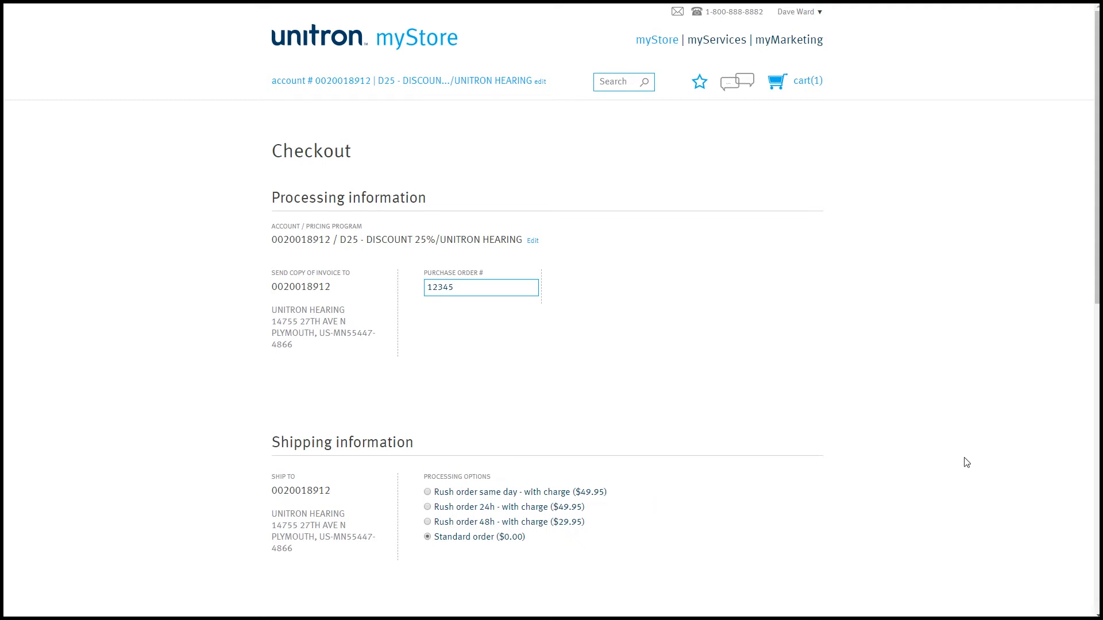
scroll(down, 3)
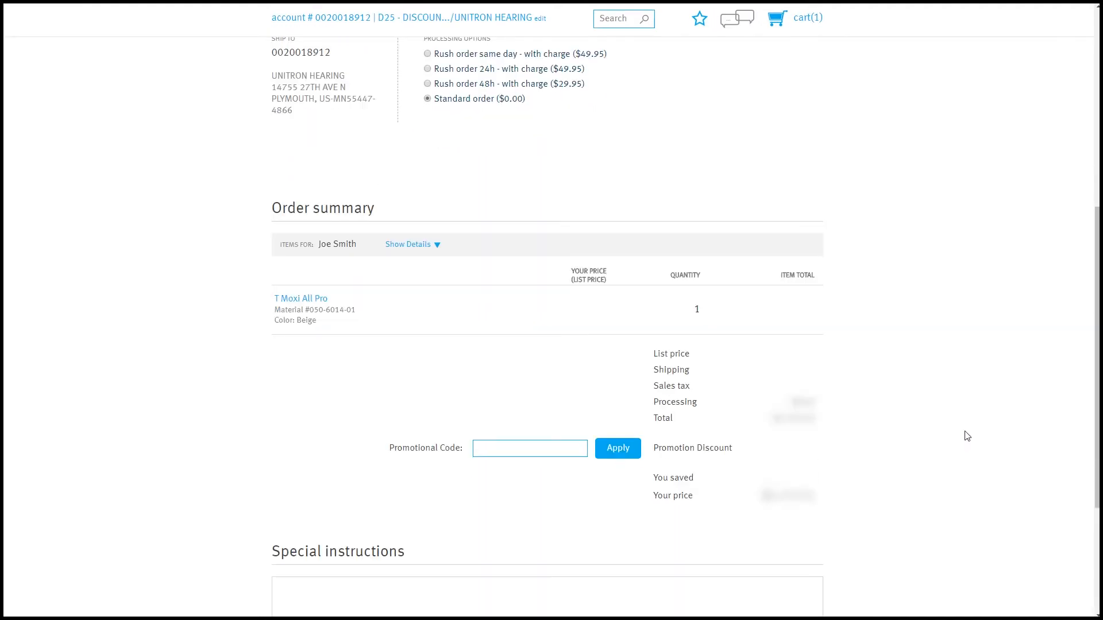
scroll(down, 3)
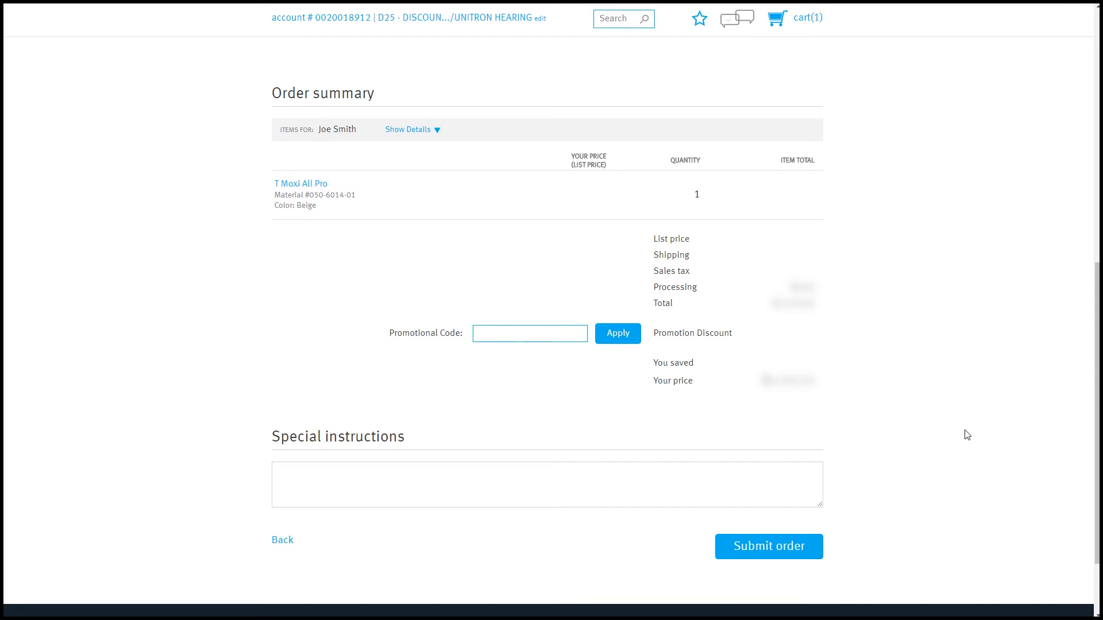